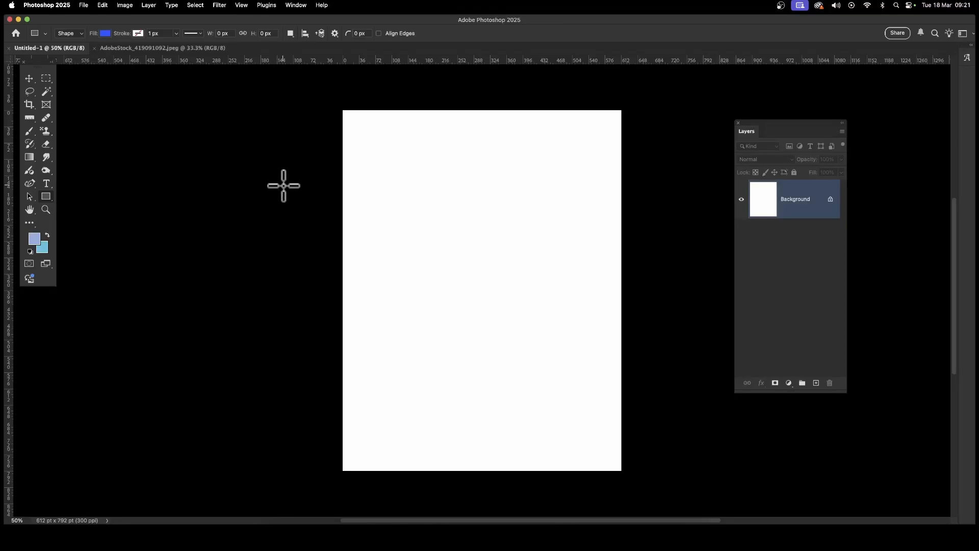
Open the View menu to reach the Guides options for the blank document.
{"action": "left_click", "coordinate": [241, 5]}
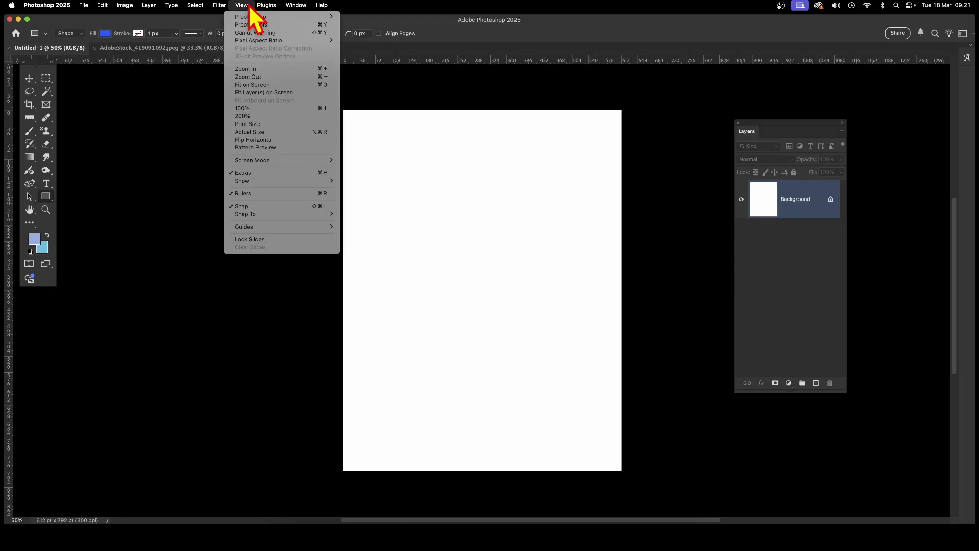
{"action": "mouse_move", "coordinate": [244, 225]}
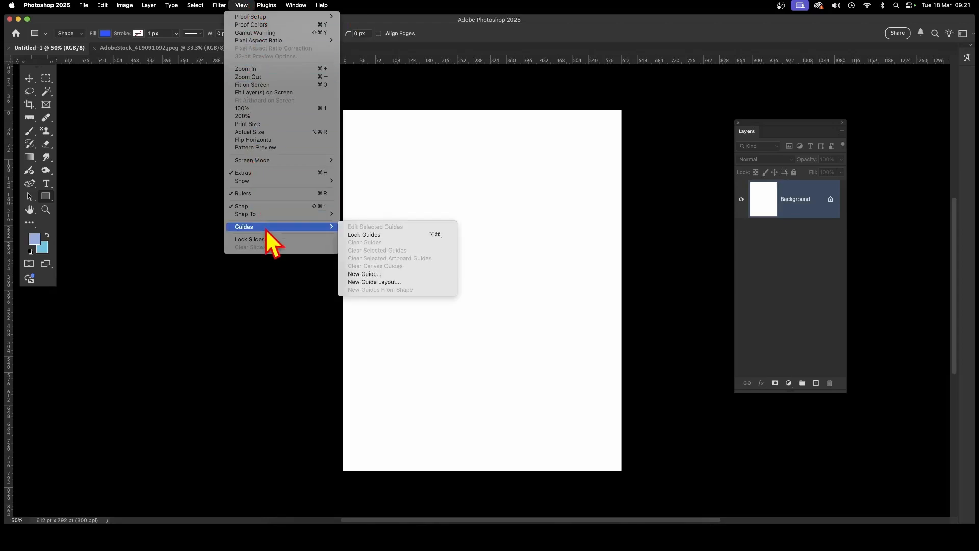
{"action": "mouse_move", "coordinate": [410, 298]}
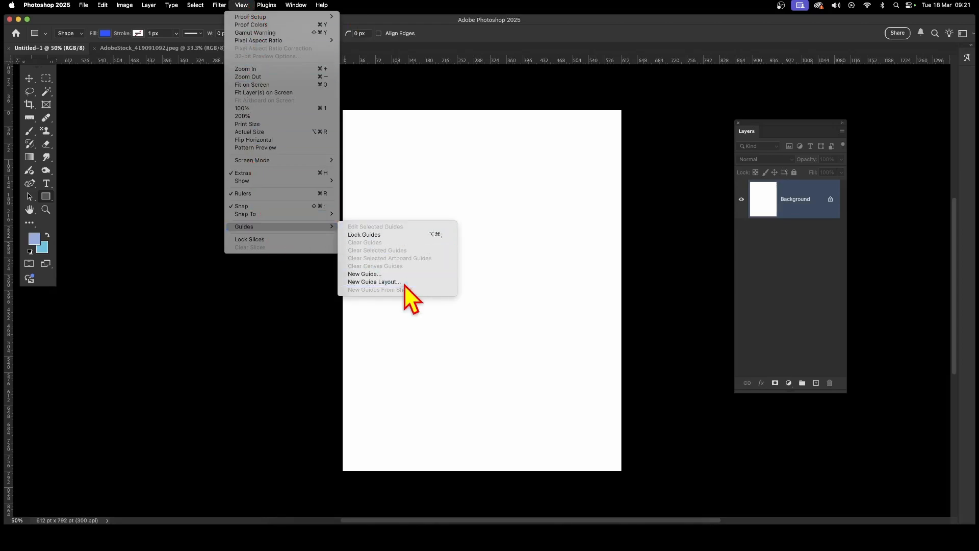
Preview a New Guide Layout of 2 columns and 2 rows in cyan.
{"action": "left_click", "coordinate": [373, 281]}
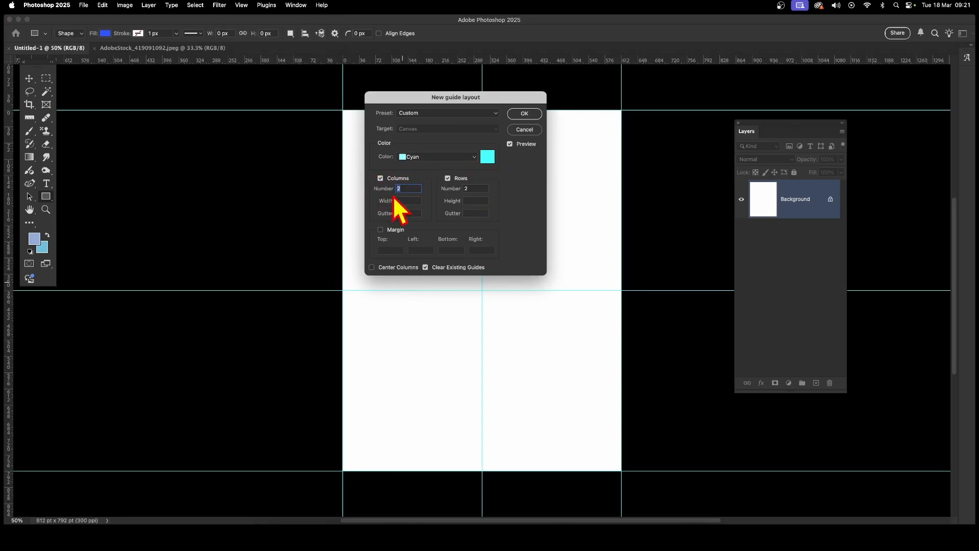
{"action": "mouse_move", "coordinate": [456, 194]}
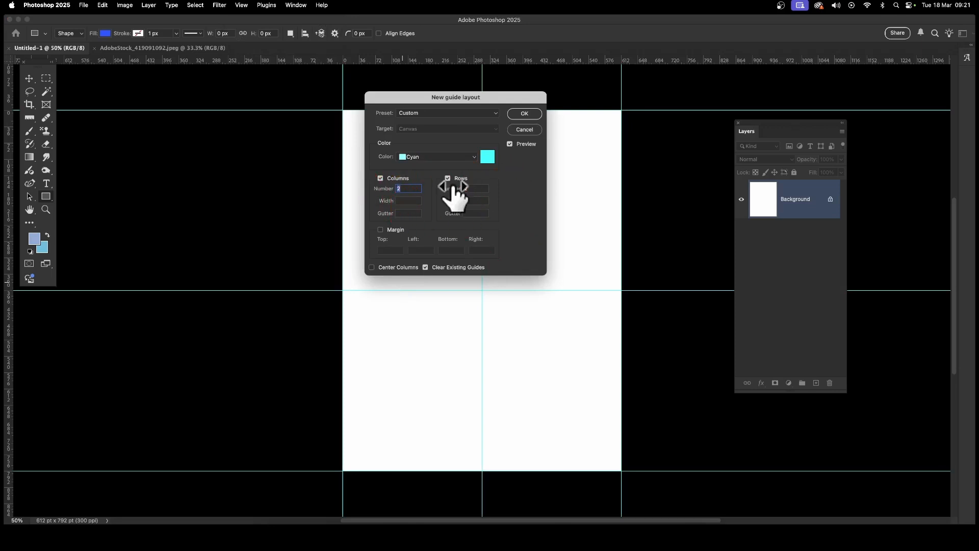
{"action": "left_click", "coordinate": [448, 178]}
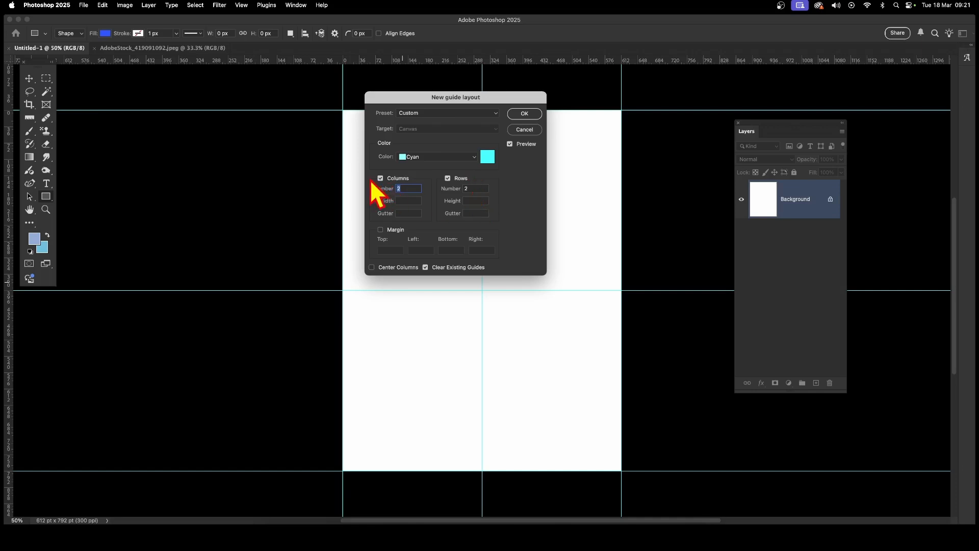
{"action": "mouse_move", "coordinate": [411, 195]}
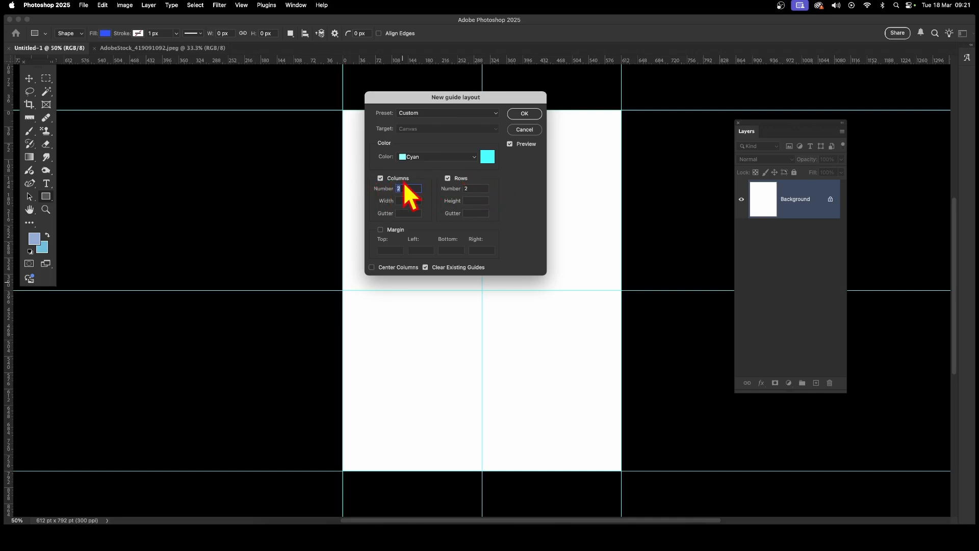
Apply the cyan 2-column, 2-row guide layout to the white canvas.
{"action": "left_click", "coordinate": [523, 113]}
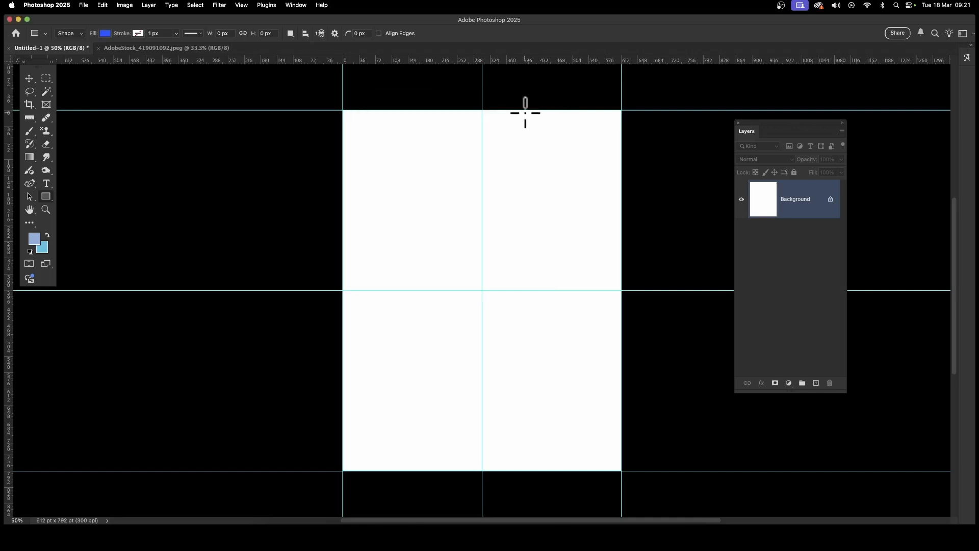
{"action": "mouse_move", "coordinate": [514, 324]}
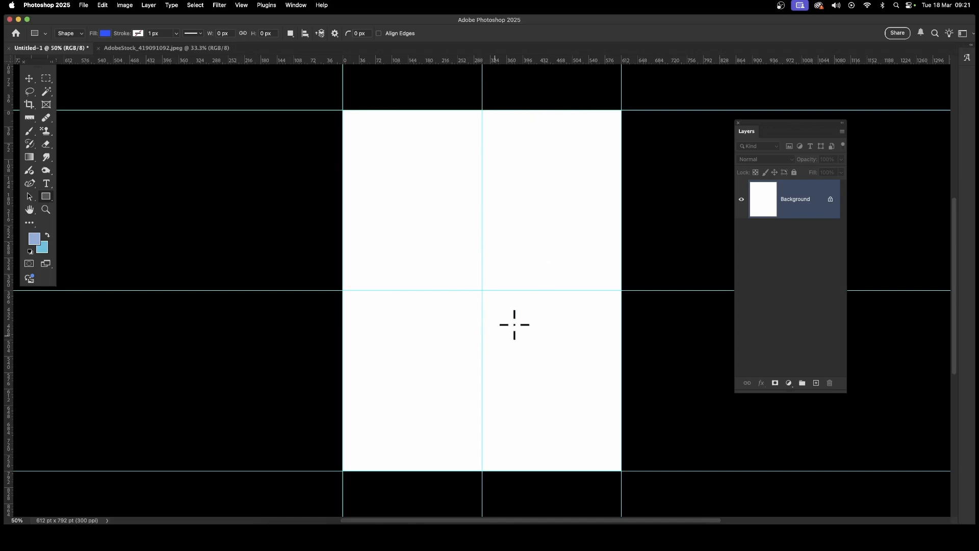
{"action": "mouse_move", "coordinate": [89, 203]}
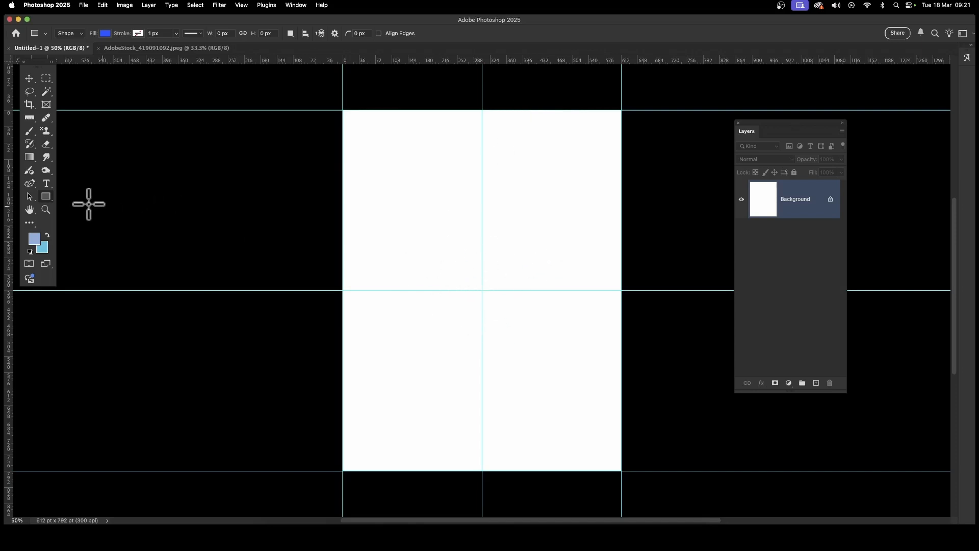
{"action": "mouse_move", "coordinate": [50, 209]}
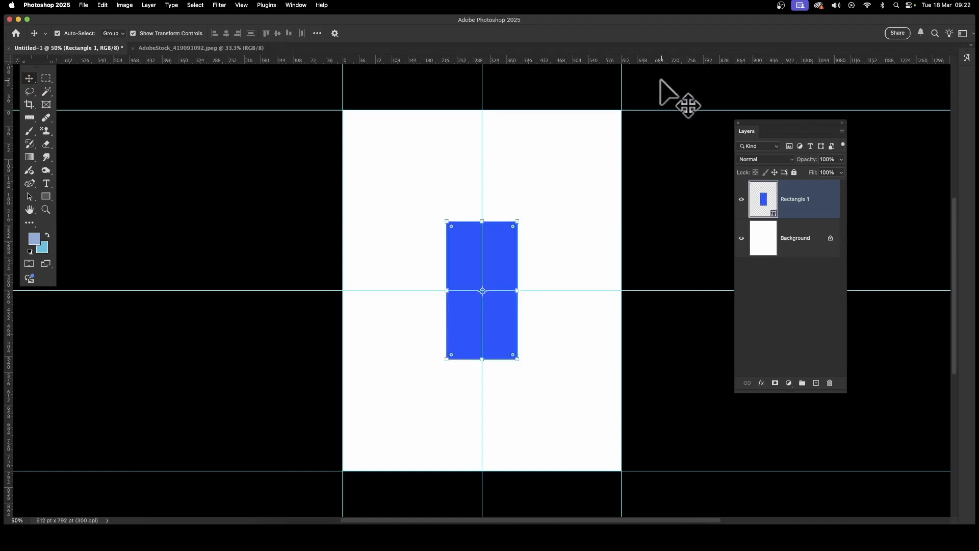
{"action": "mouse_move", "coordinate": [323, 5]}
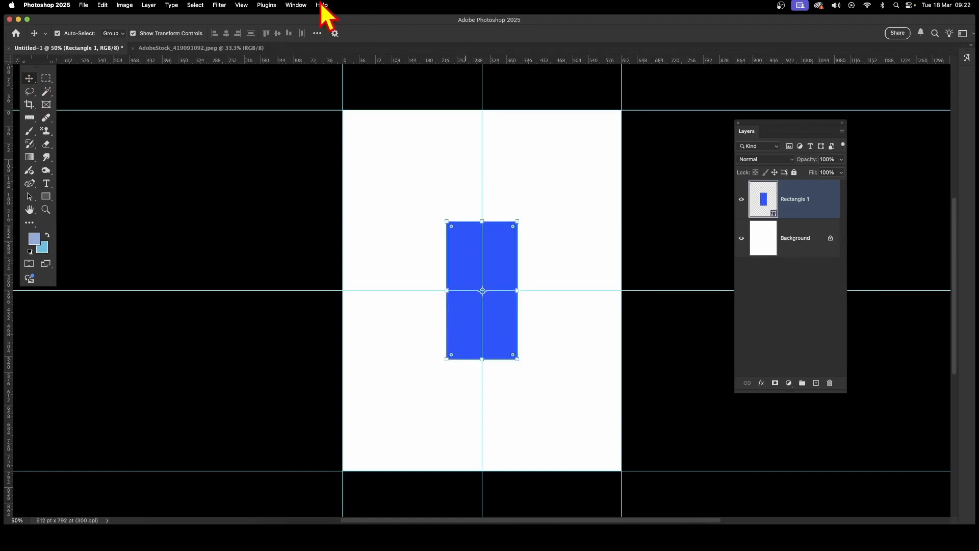
{"action": "left_click", "coordinate": [241, 5]}
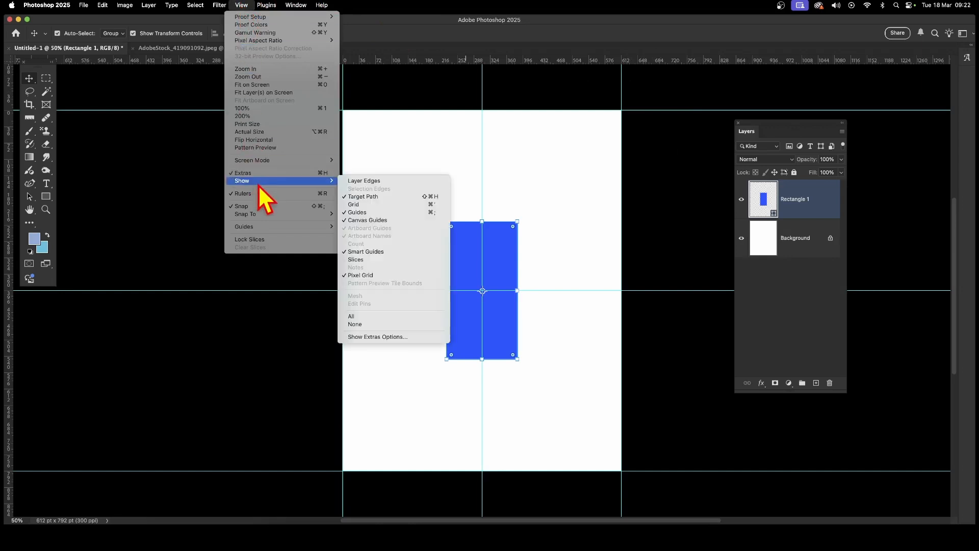
{"action": "mouse_move", "coordinate": [365, 212]}
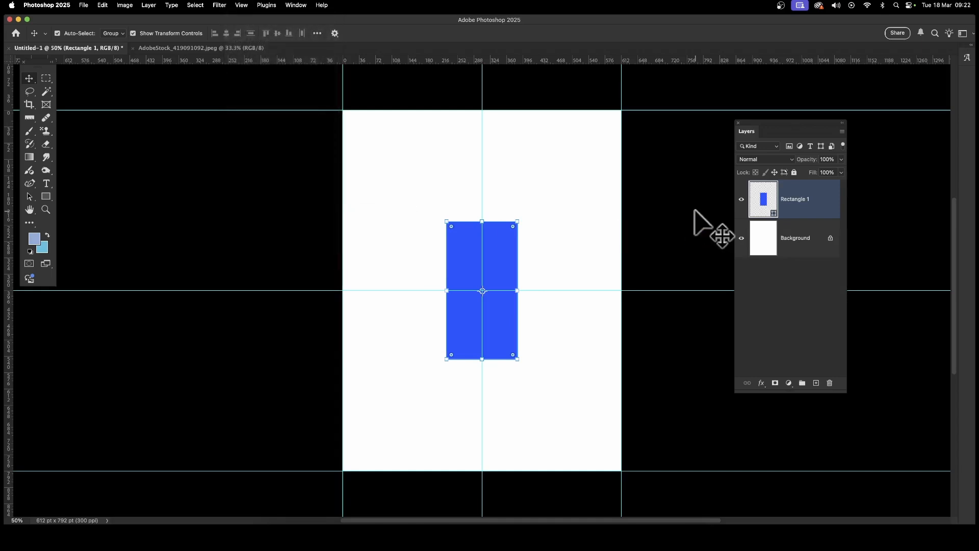
On the AdobeStock photo tab, apply a New Guide Layout of 2 columns and 2 rows.
{"action": "left_click", "coordinate": [177, 48]}
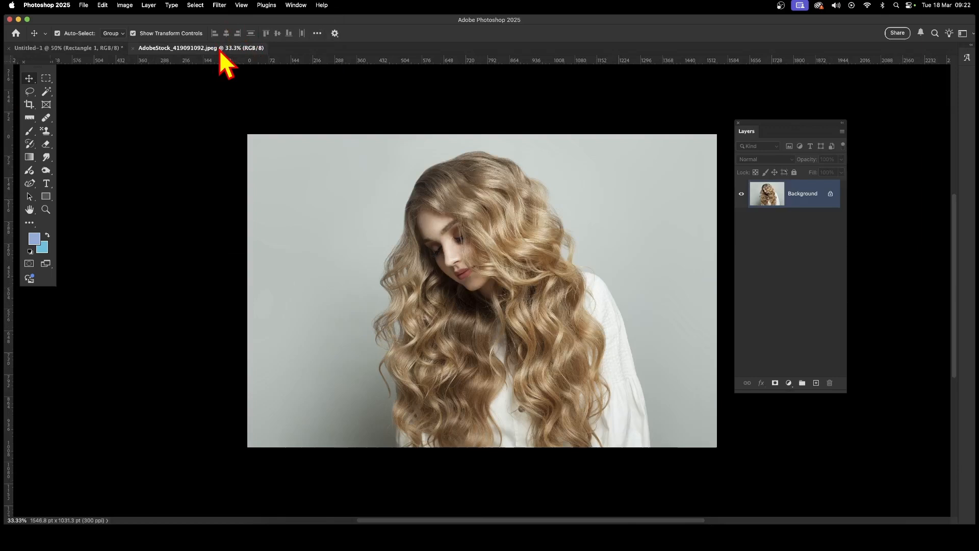
{"action": "mouse_move", "coordinate": [661, 195]}
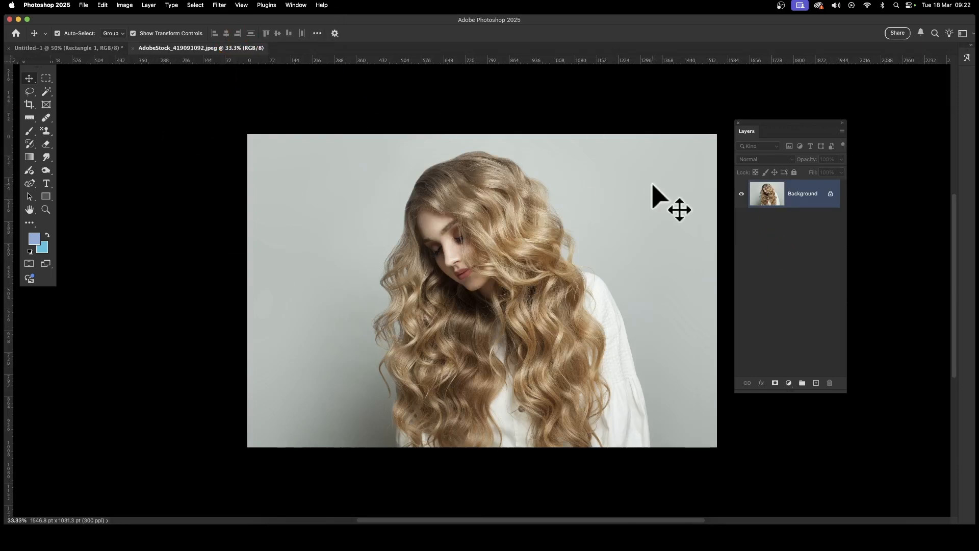
{"action": "mouse_move", "coordinate": [478, 94]}
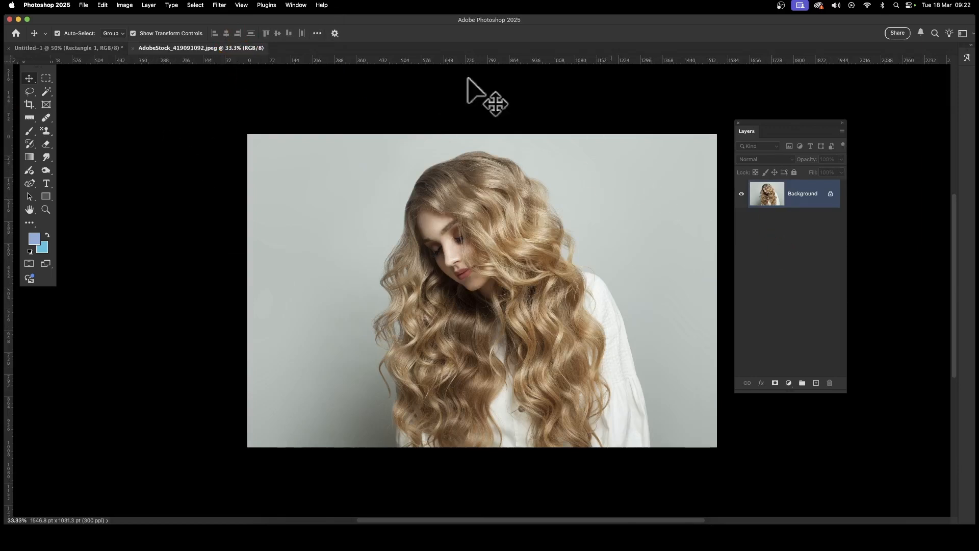
{"action": "left_click", "coordinate": [241, 5]}
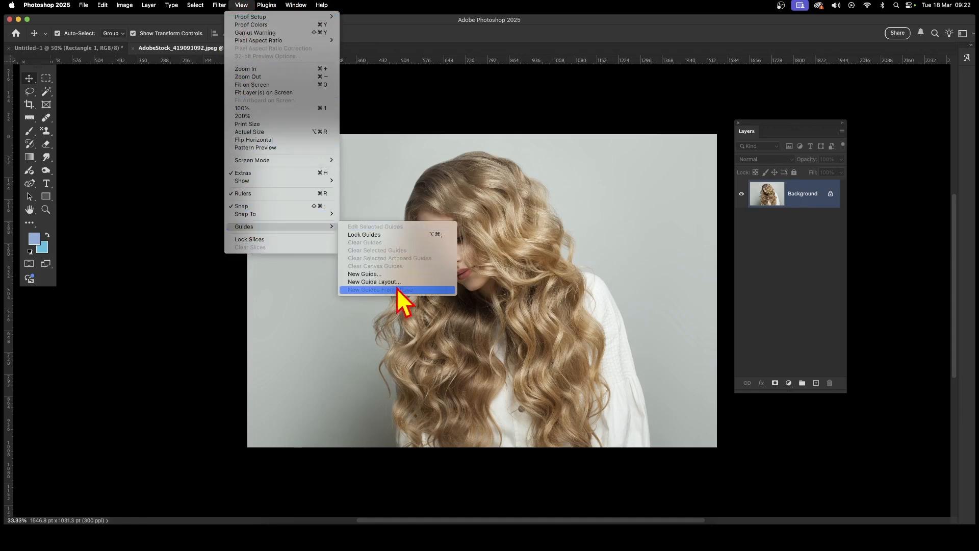
{"action": "left_click", "coordinate": [373, 282]}
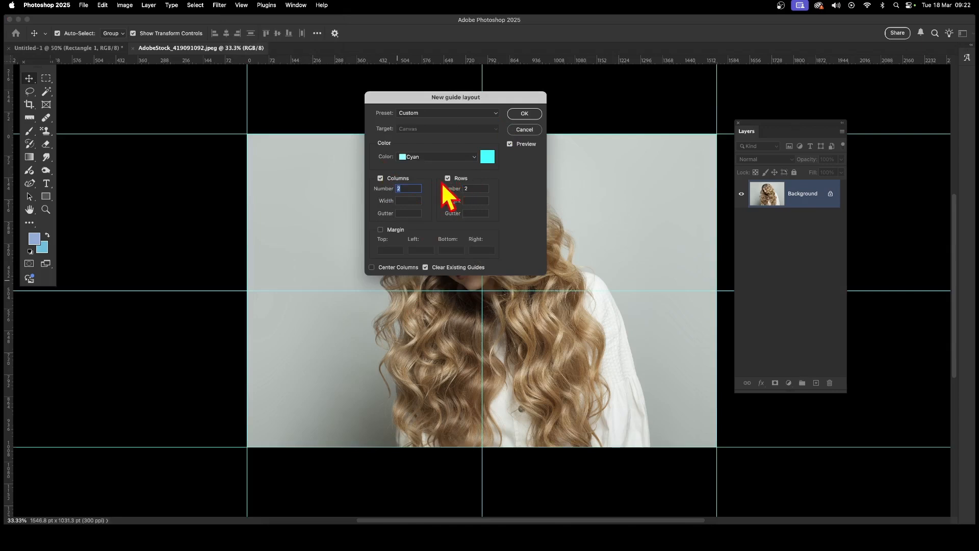
{"action": "mouse_move", "coordinate": [533, 119]}
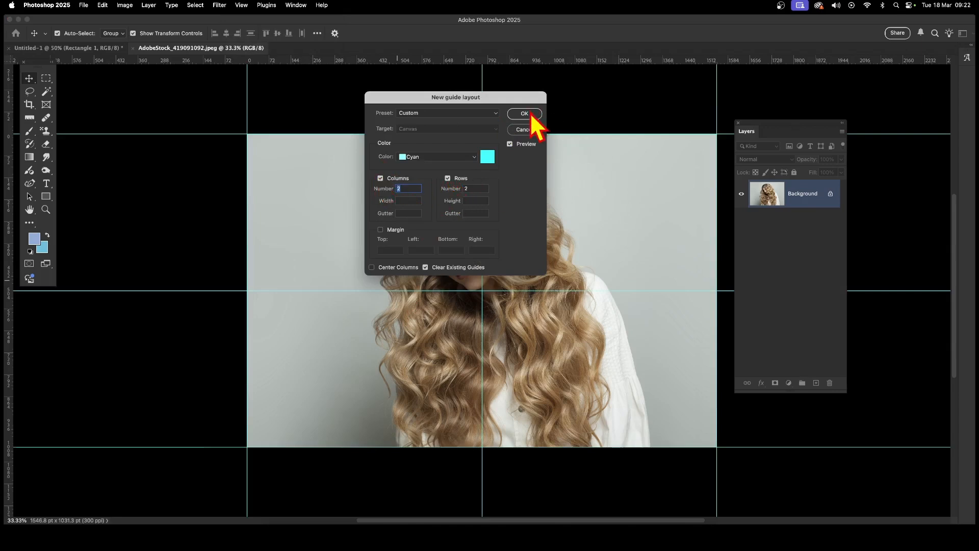
{"action": "left_click", "coordinate": [524, 113]}
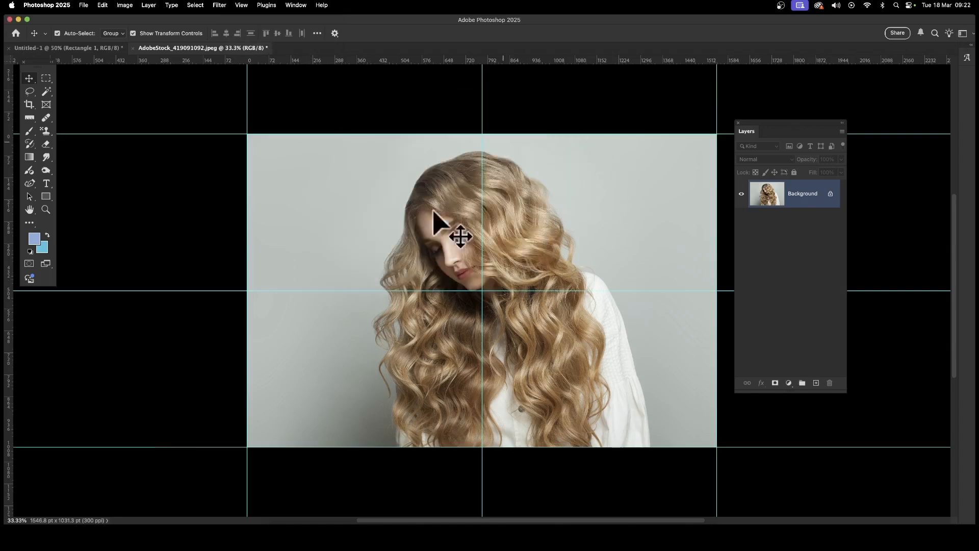
{"action": "mouse_move", "coordinate": [514, 297]}
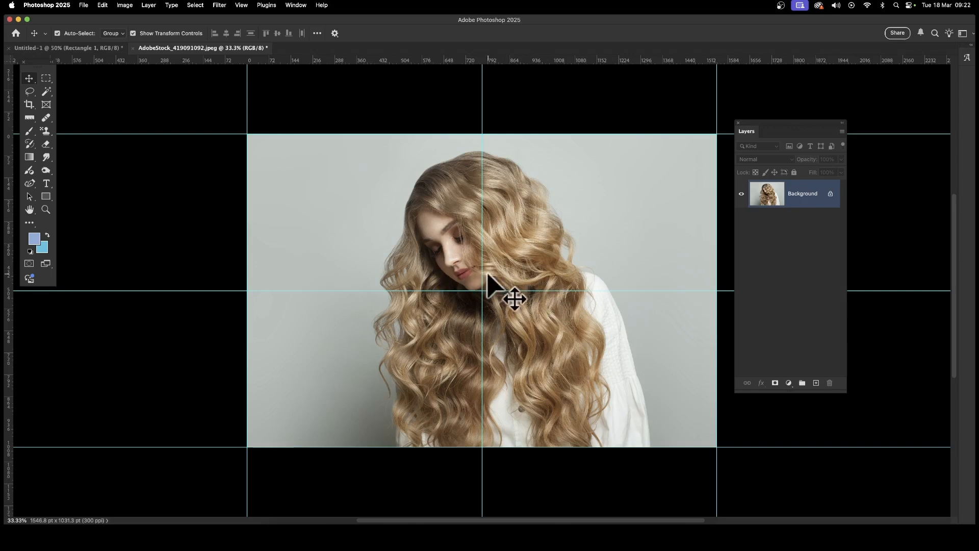
{"action": "mouse_move", "coordinate": [573, 255]}
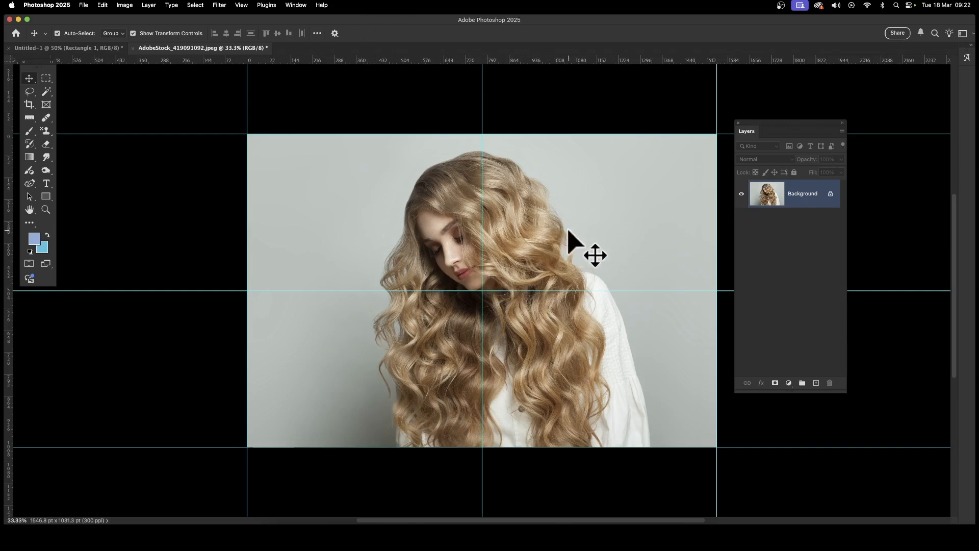